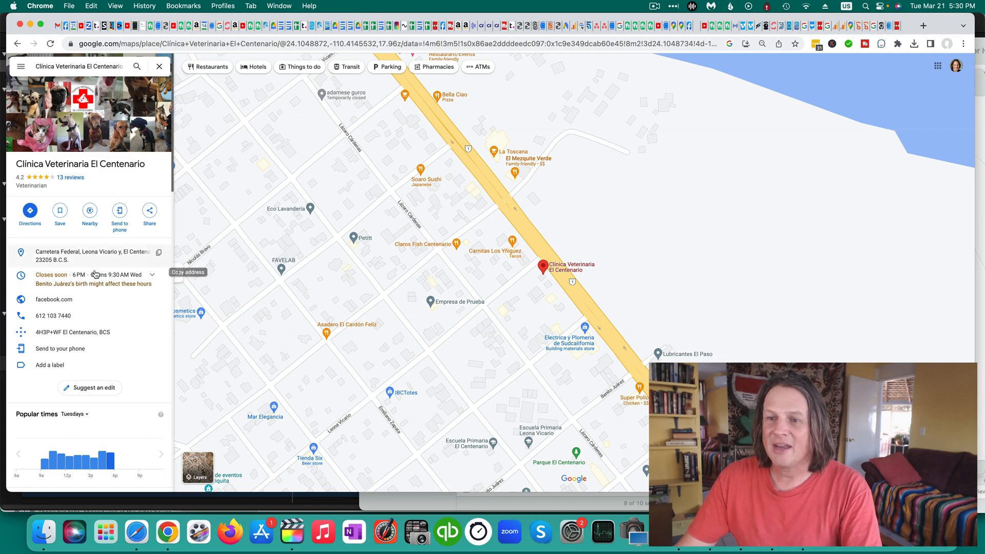
# - Scroll the clinic's photo gallery to the December 2020 contributed photo
pyautogui.scroll(-3)
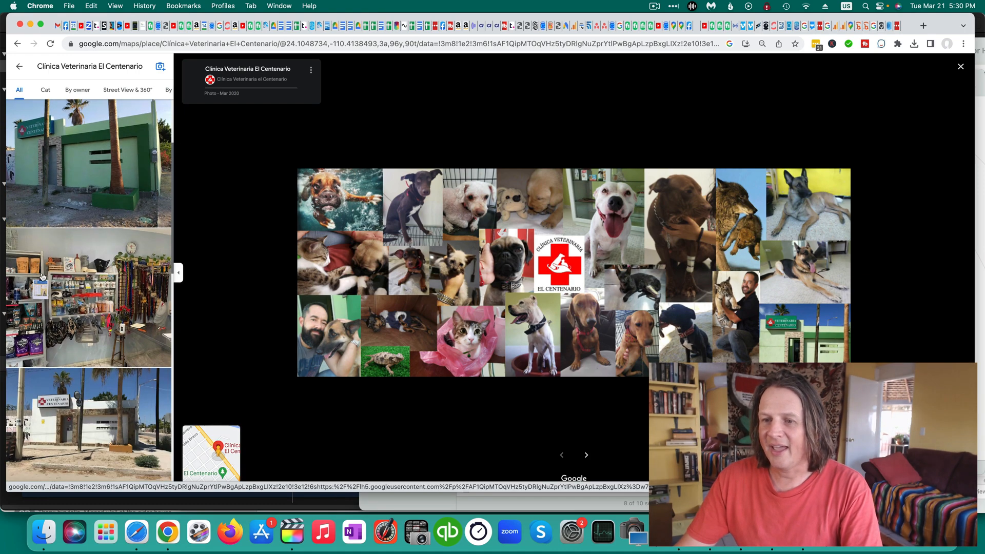
pyautogui.scroll(-3)
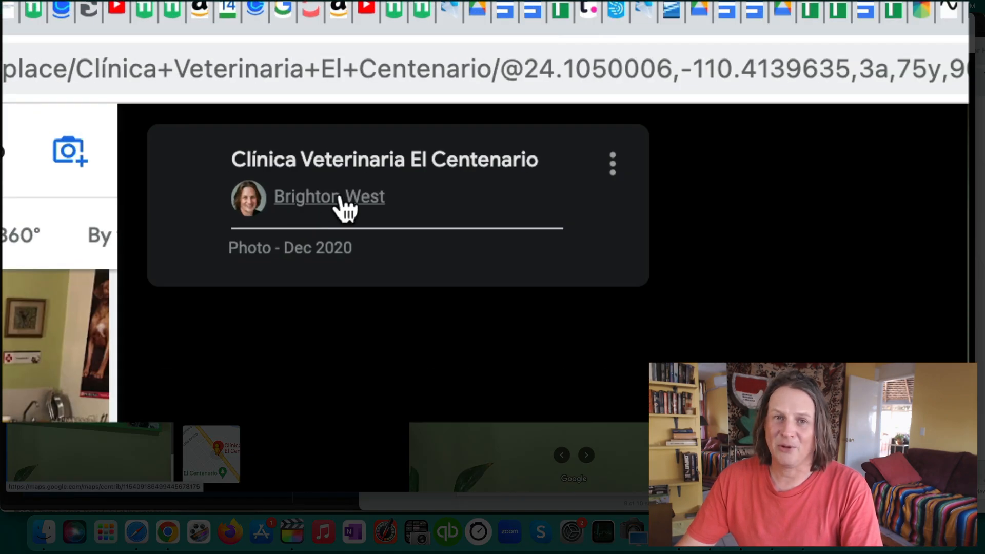
pyautogui.moveTo(420, 207)
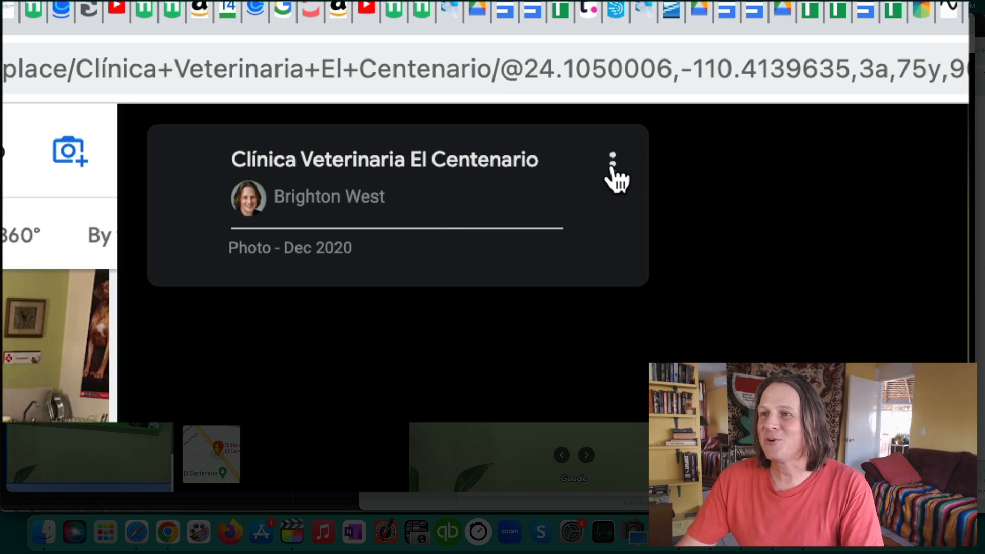
pyautogui.click(612, 161)
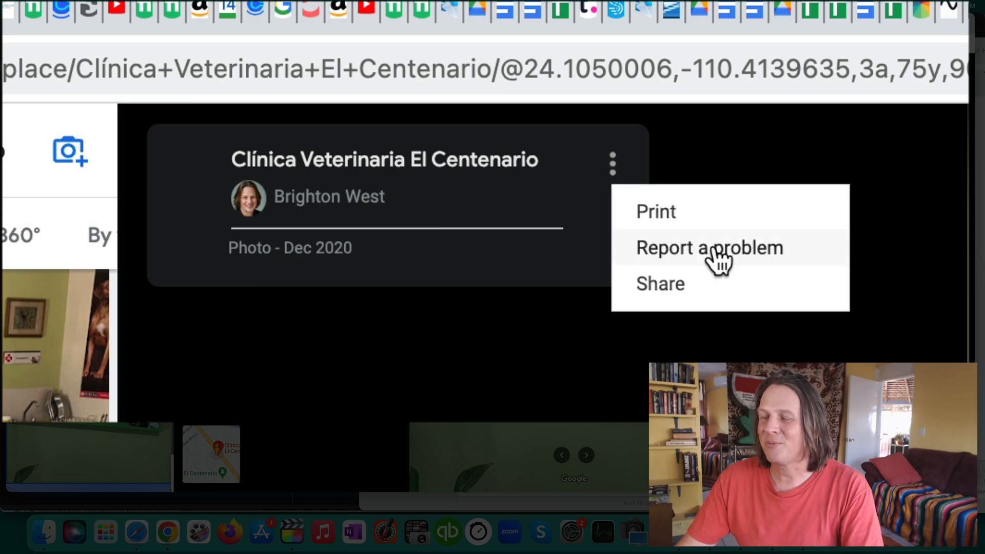
pyautogui.click(709, 248)
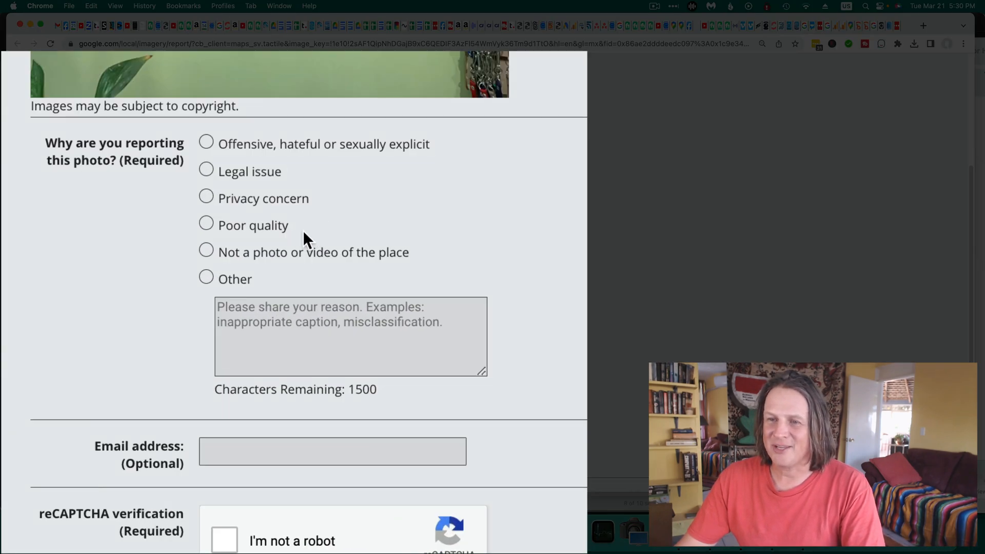
pyautogui.moveTo(553, 257)
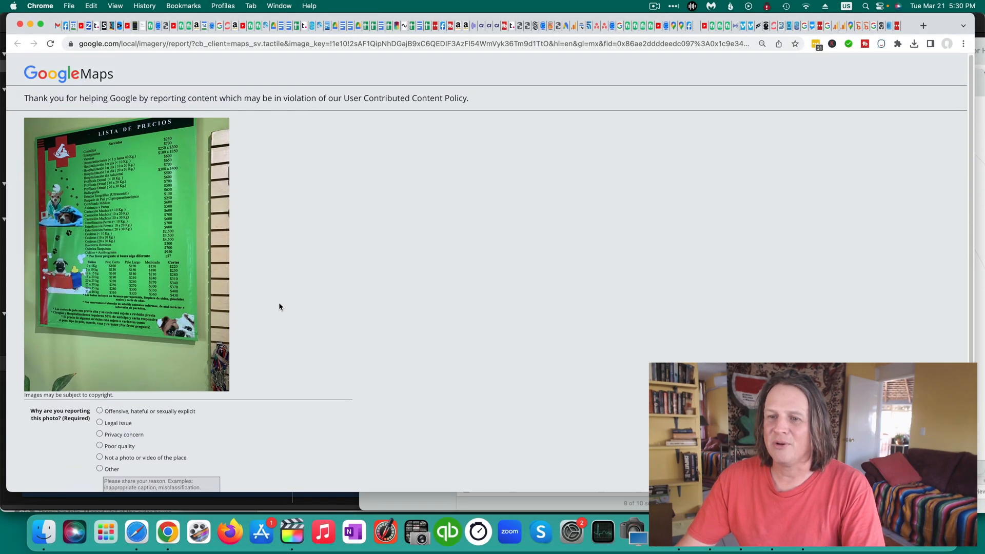
pyautogui.click(69, 6)
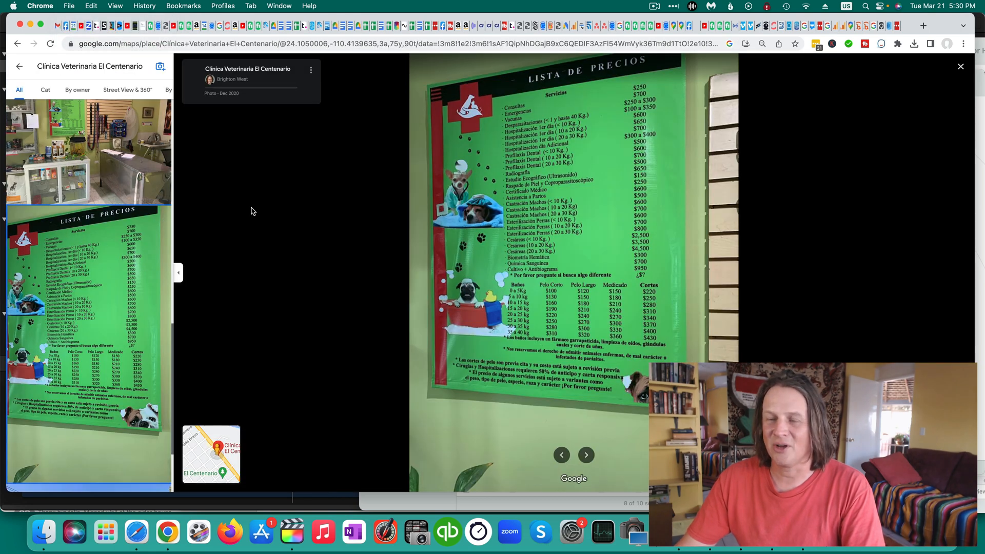
pyautogui.moveTo(232, 79)
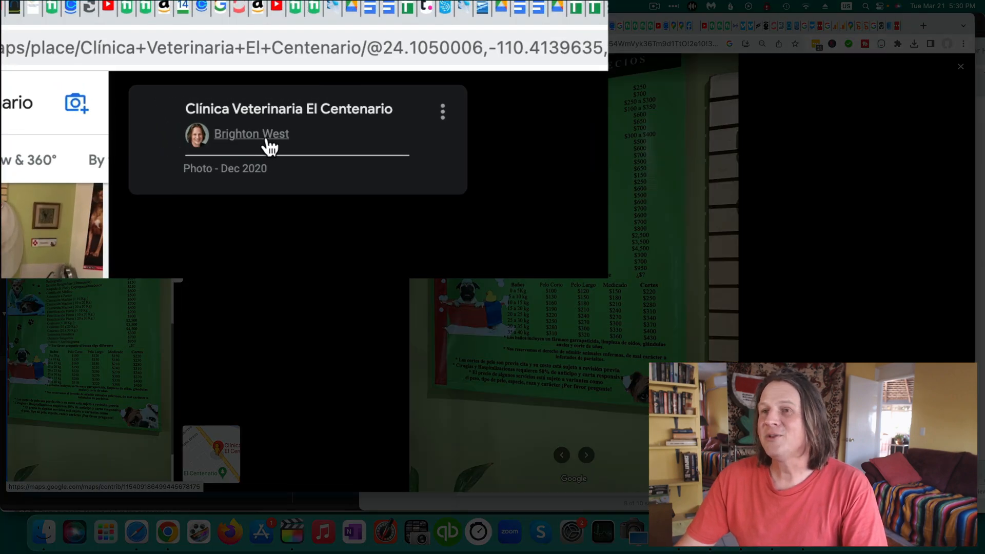
pyautogui.moveTo(252, 143)
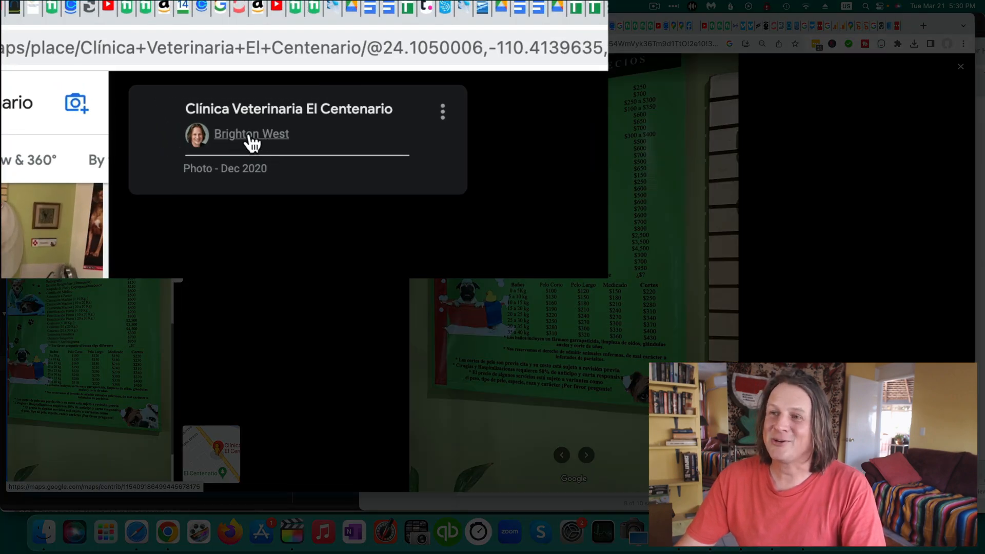
# - Open the photo contributor's Local Guide profile and view all their posted photos
pyautogui.click(251, 134)
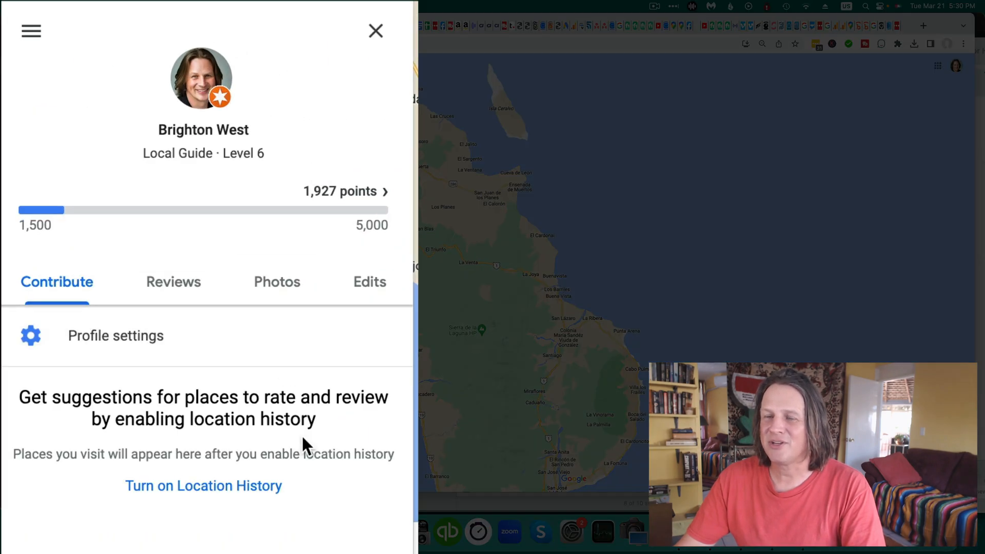
pyautogui.click(277, 281)
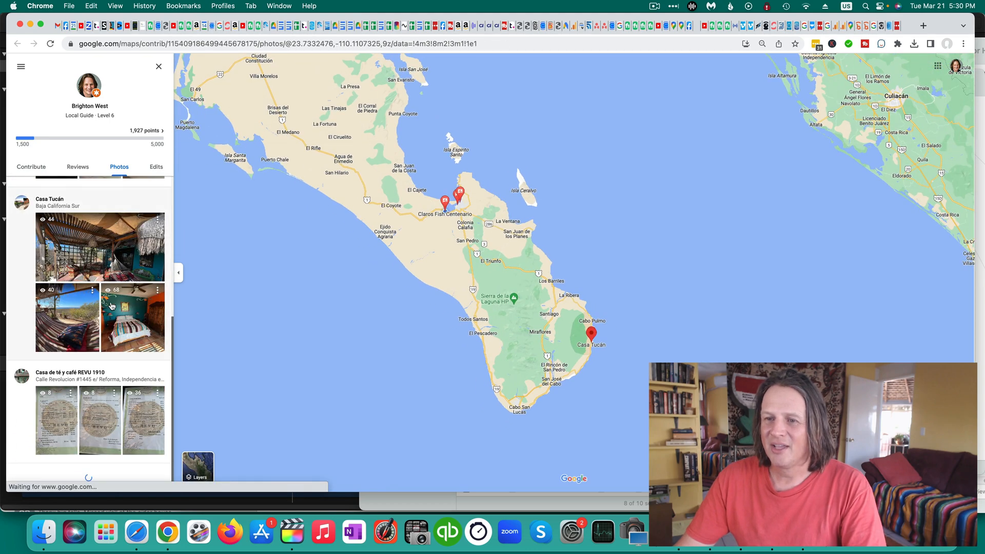
# - Scroll the contributed photos down to Clinica Veterinaria El Centenario's cat and price-list photos
pyautogui.scroll(-3)
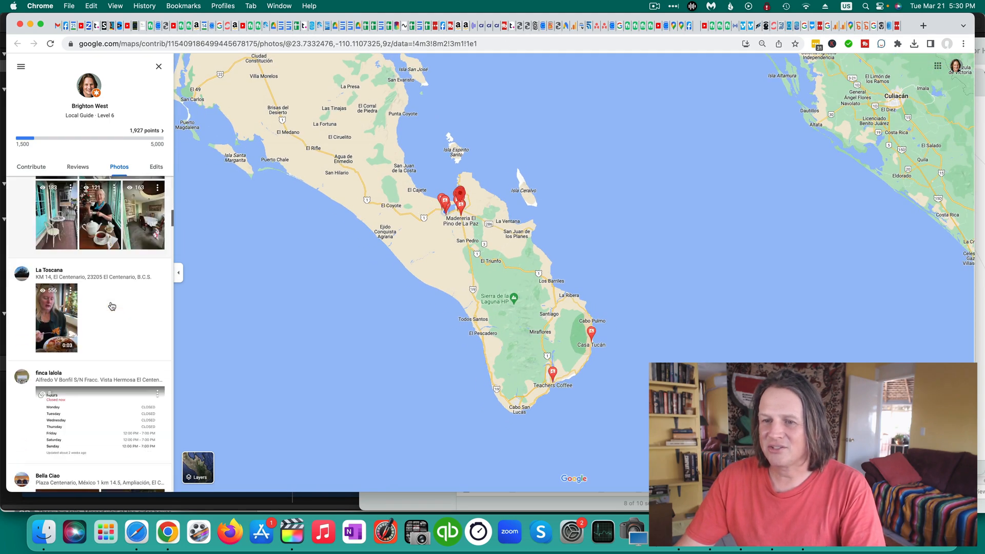
pyautogui.scroll(-3)
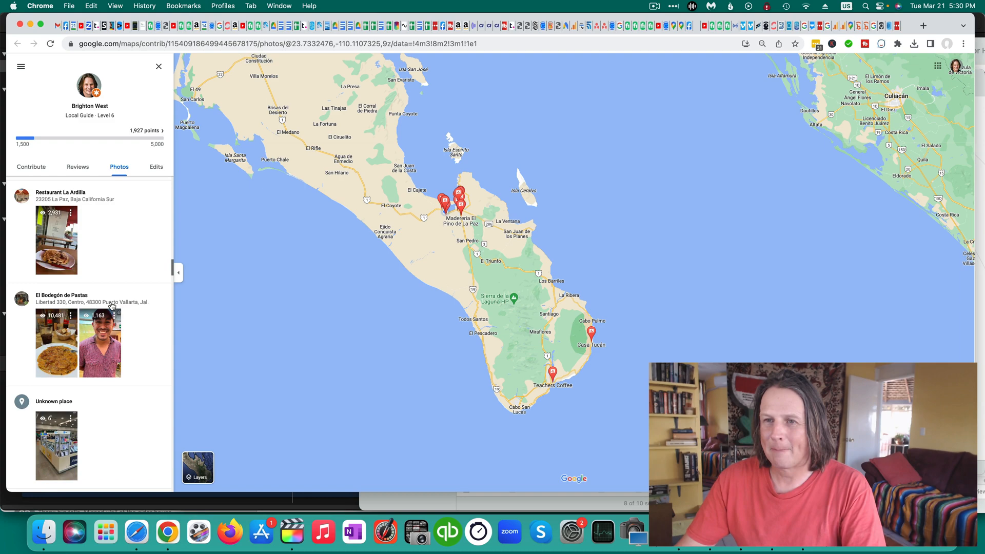
pyautogui.scroll(-3)
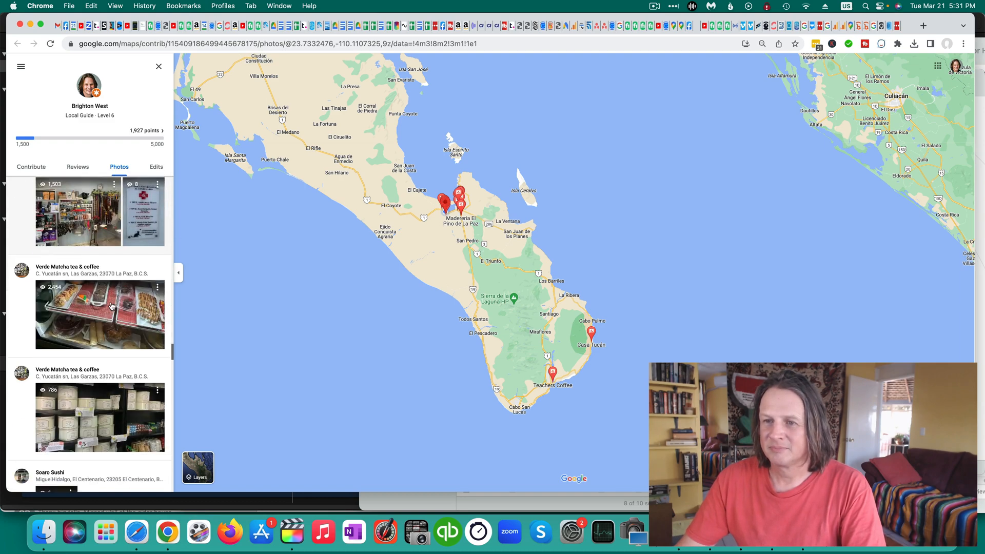
pyautogui.scroll(-3)
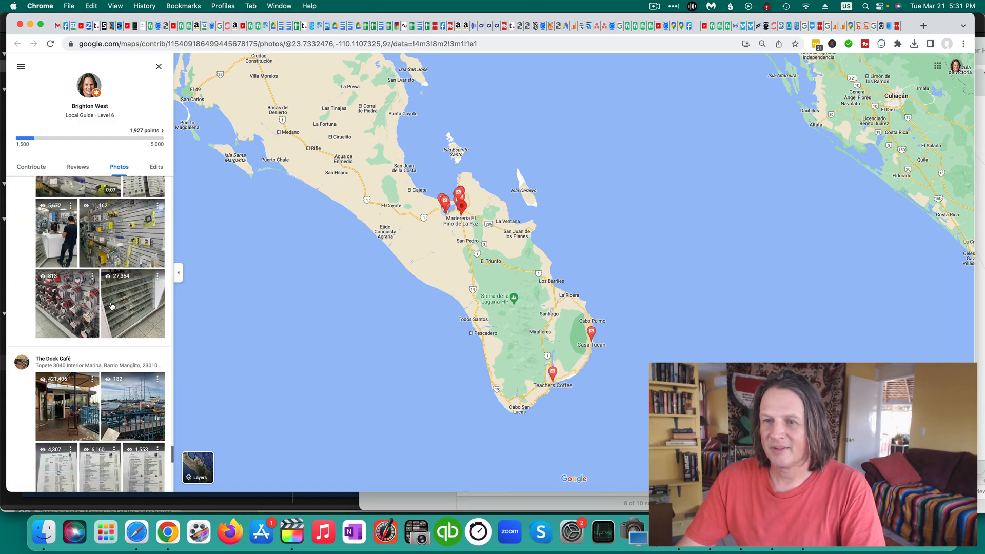
pyautogui.scroll(-3)
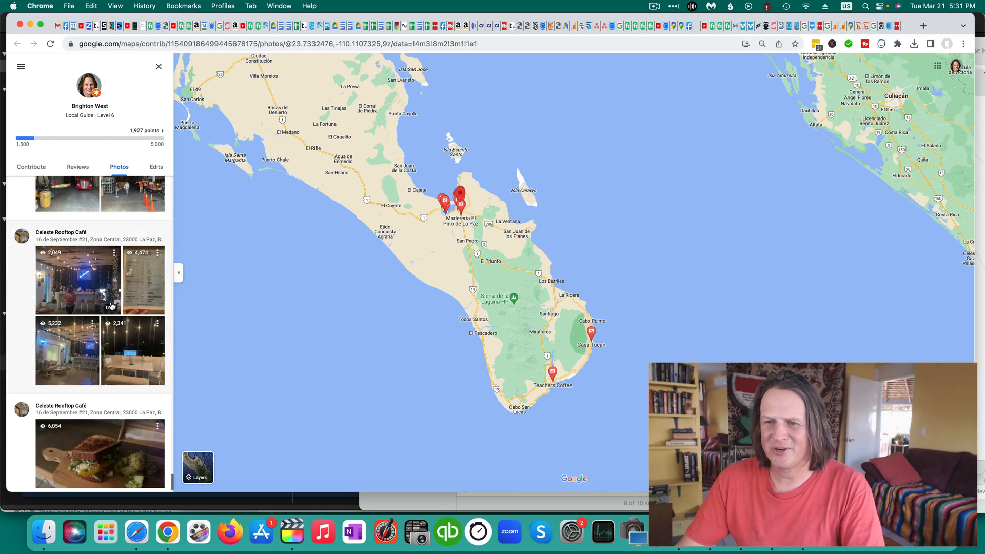
pyautogui.scroll(-3)
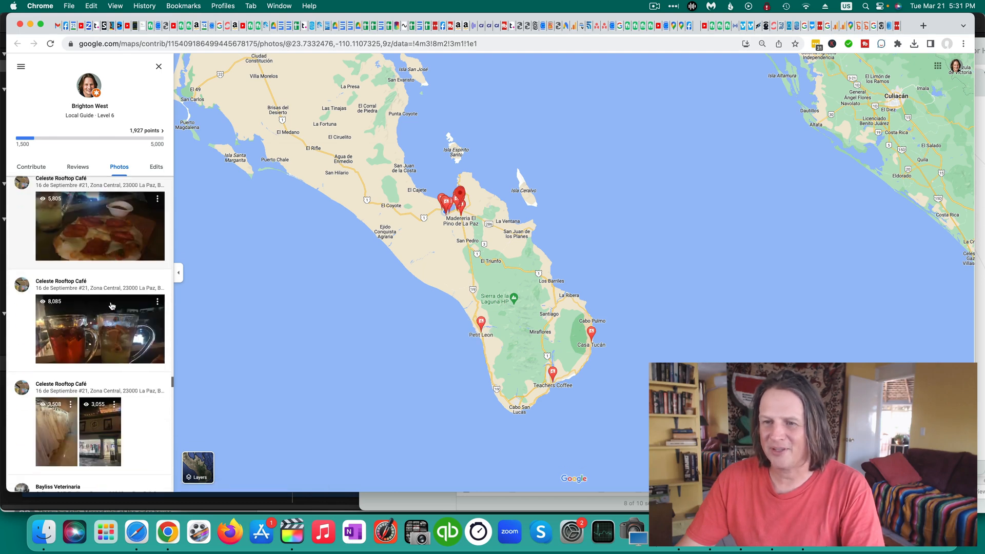
pyautogui.scroll(-3)
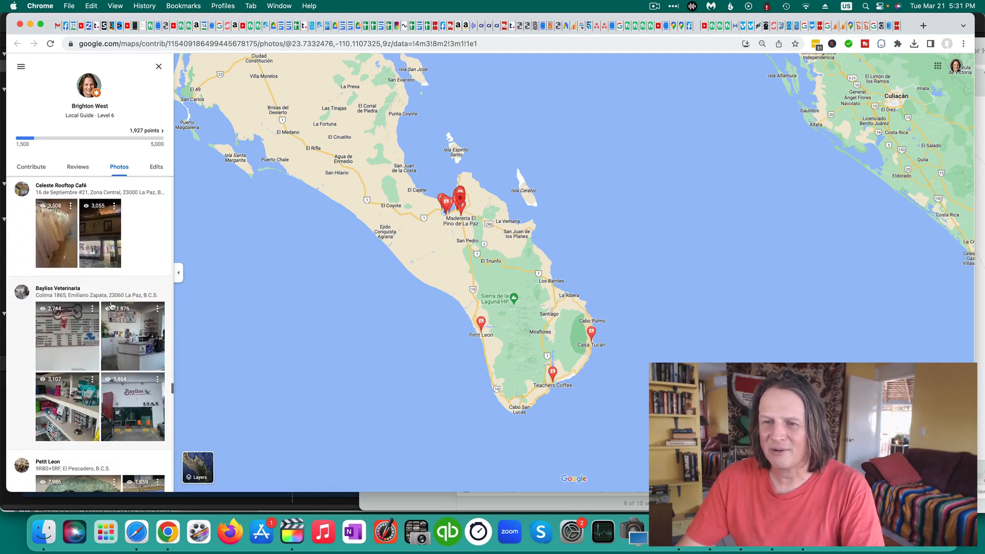
pyautogui.scroll(-3)
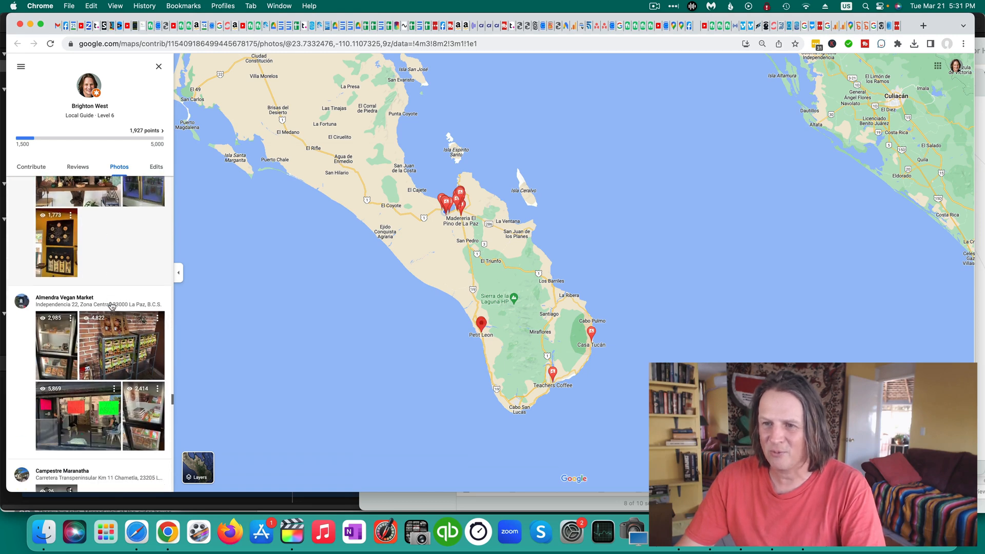
pyautogui.scroll(-3)
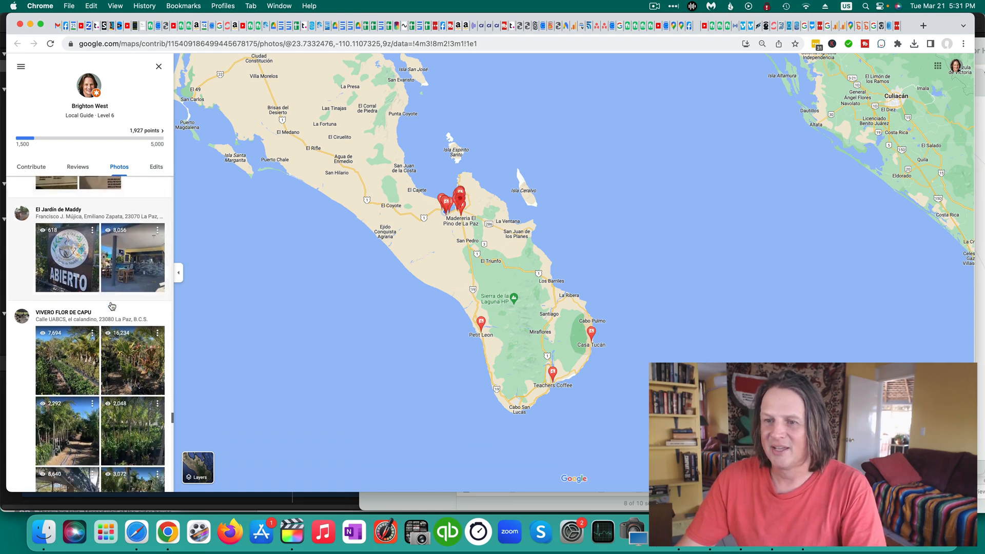
pyautogui.scroll(-3)
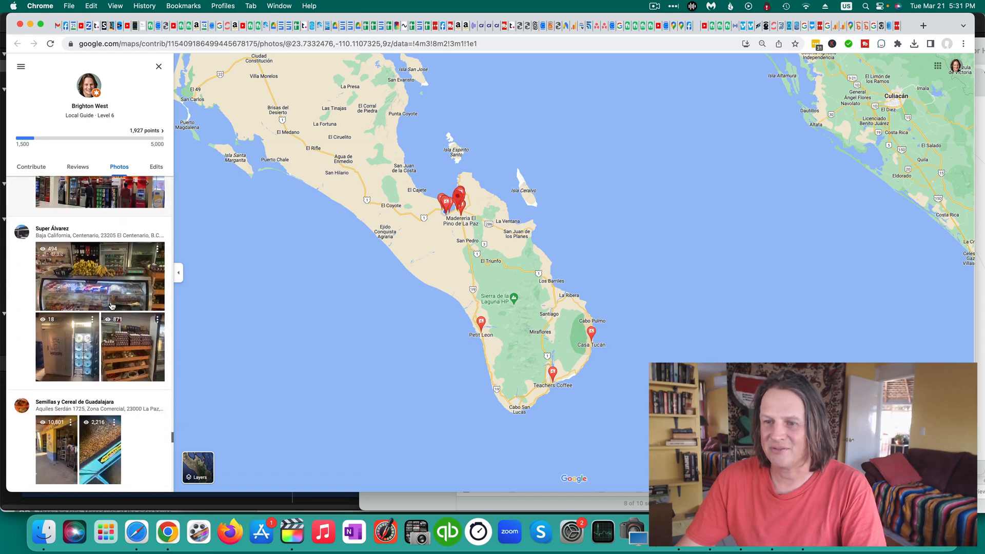
pyautogui.scroll(-3)
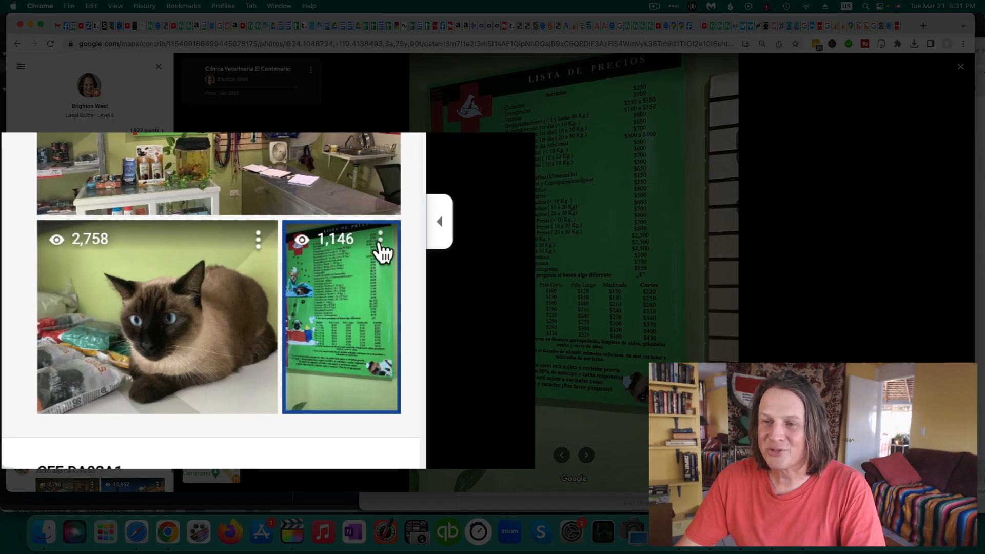
# - Delete the green price-list photo, then open the clinic's place listing
pyautogui.click(381, 239)
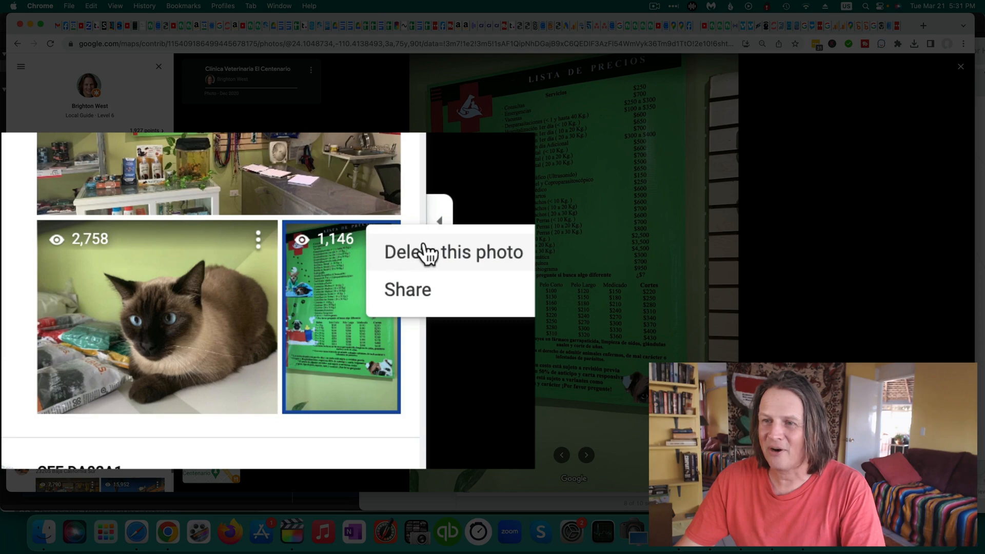
pyautogui.moveTo(443, 263)
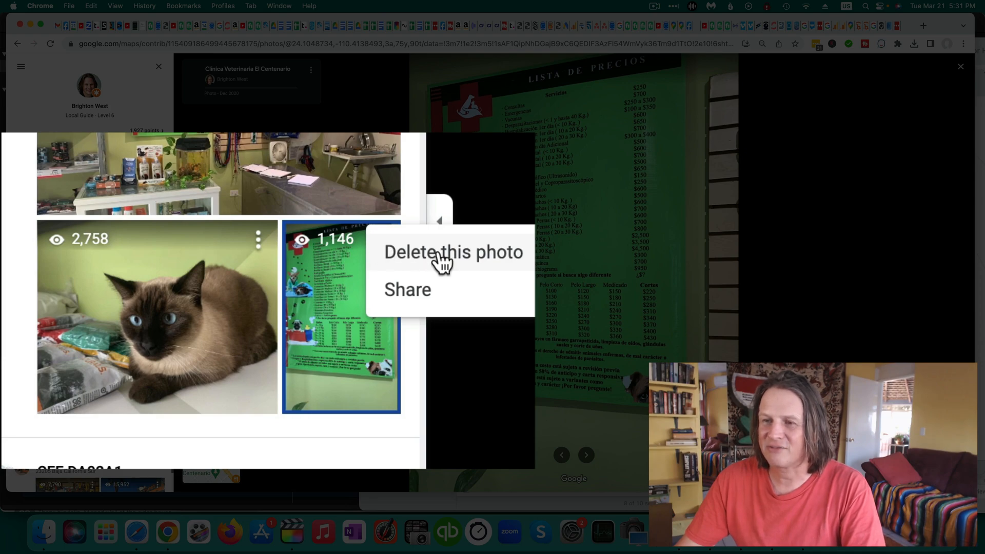
pyautogui.click(454, 252)
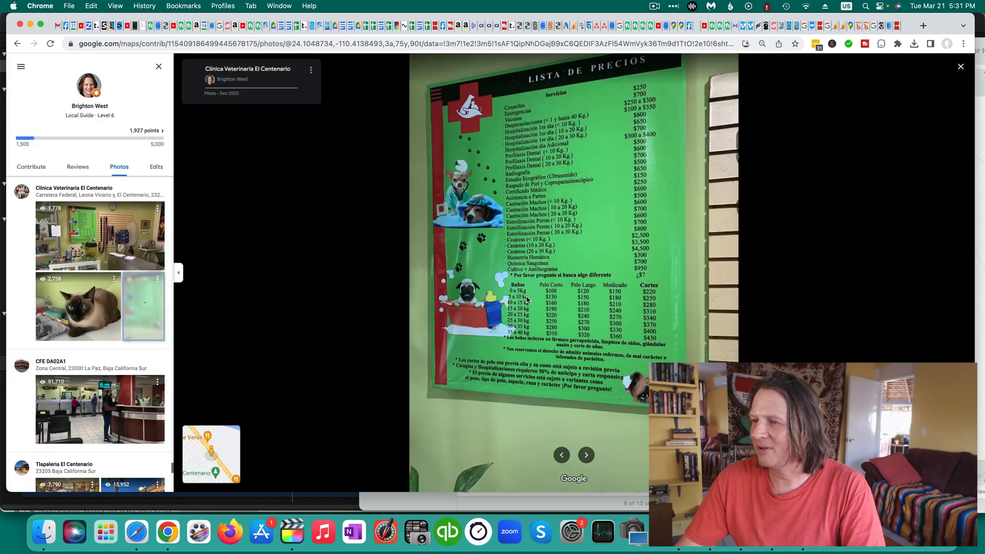
pyautogui.click(960, 67)
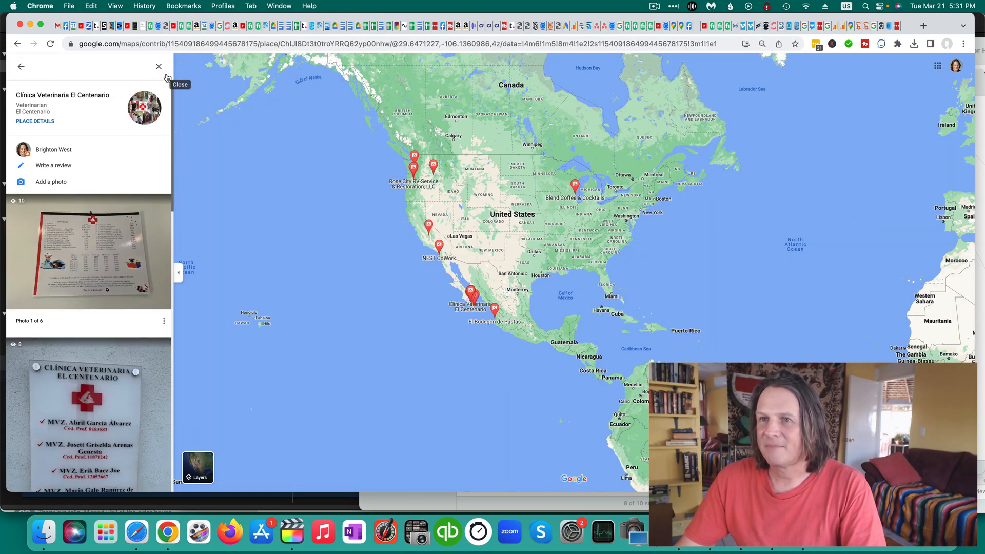
# - Open the clinic's full photo gallery and scroll through to confirm the price-list photo is gone
pyautogui.click(158, 67)
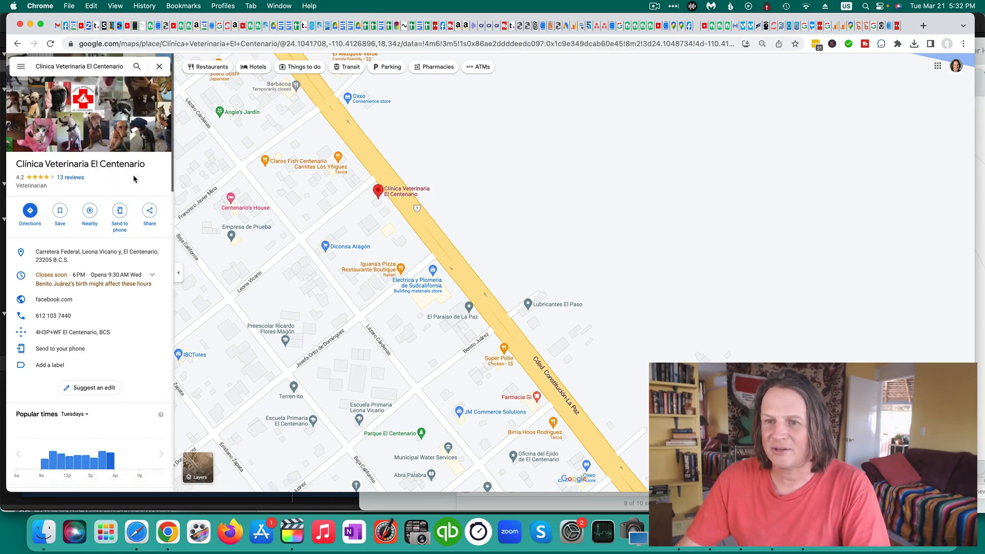
pyautogui.moveTo(45, 168)
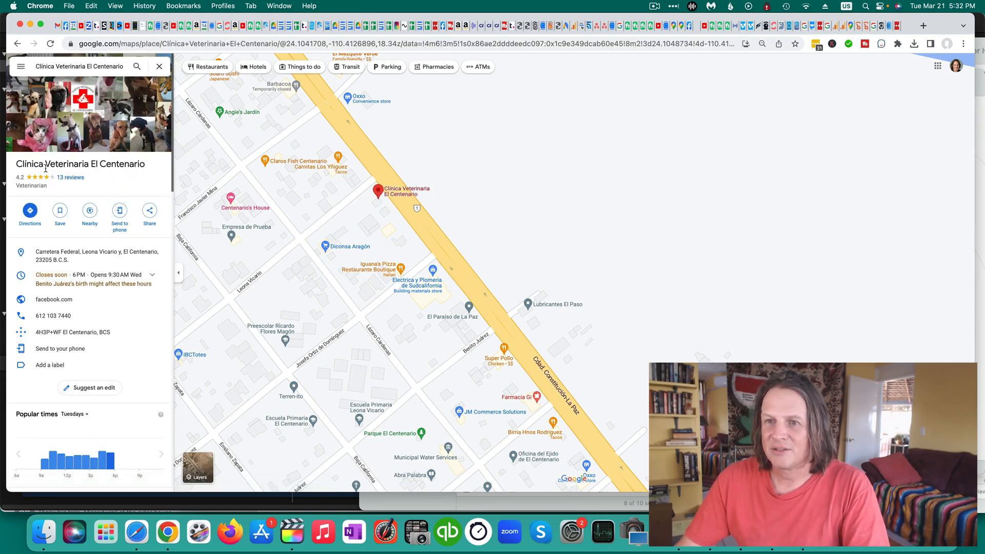
pyautogui.scroll(-3)
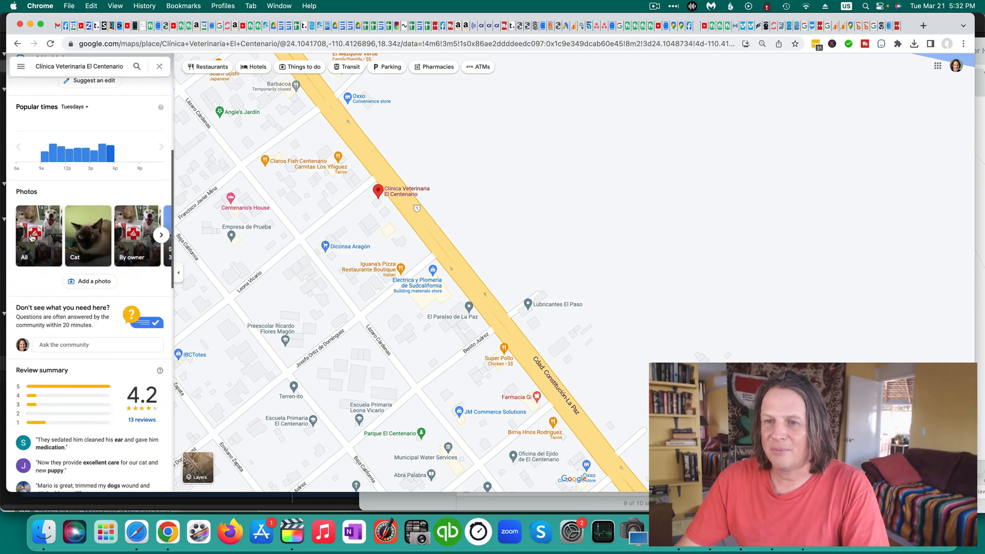
pyautogui.click(38, 235)
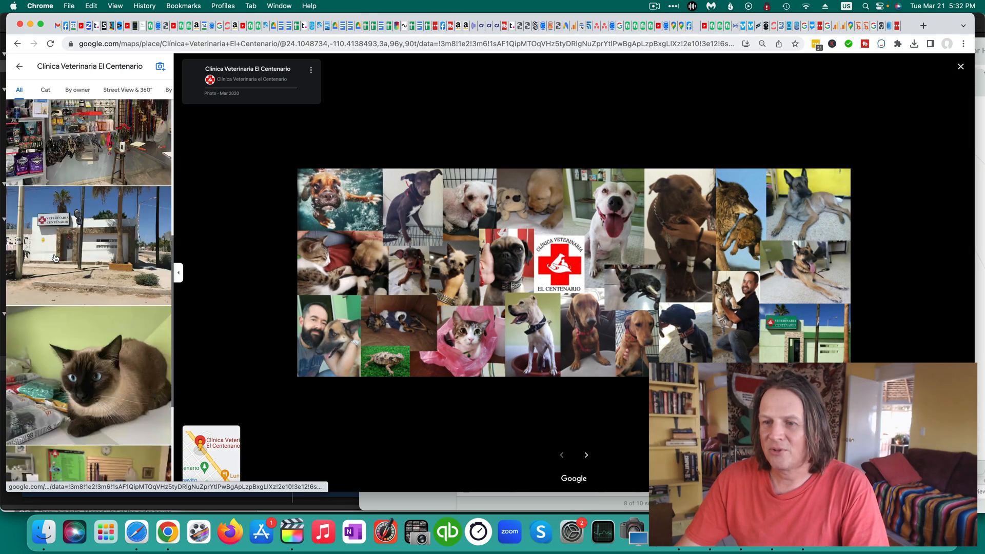
pyautogui.scroll(-3)
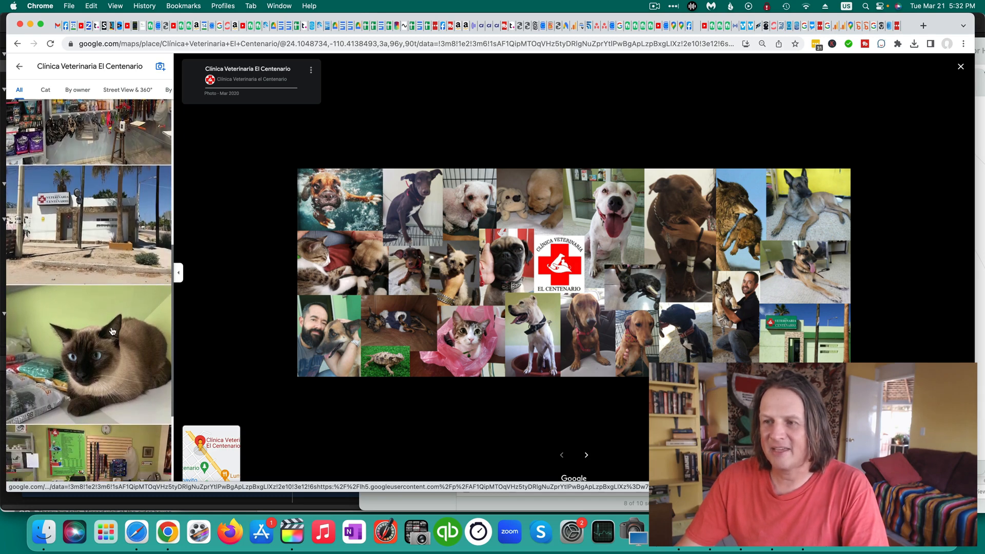
pyautogui.scroll(-3)
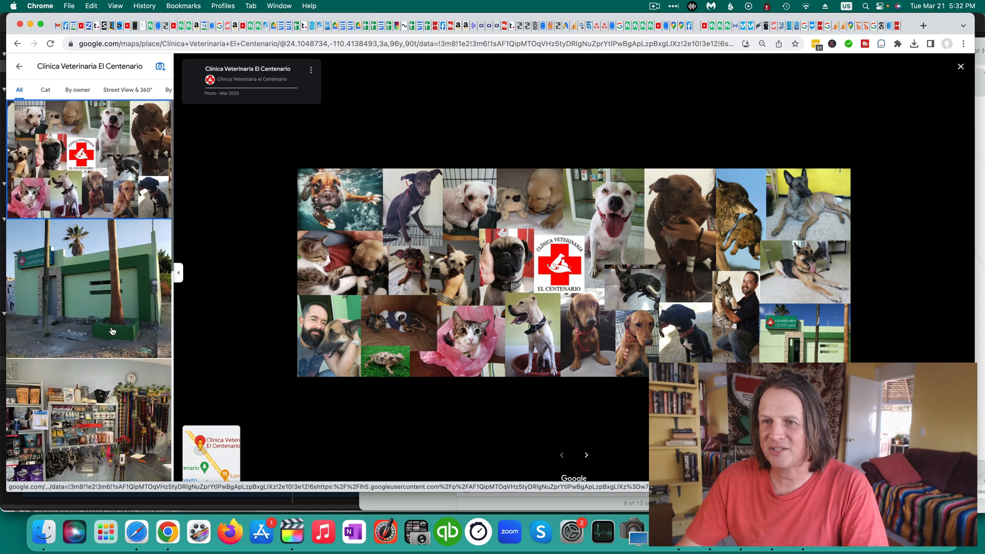
pyautogui.moveTo(116, 331)
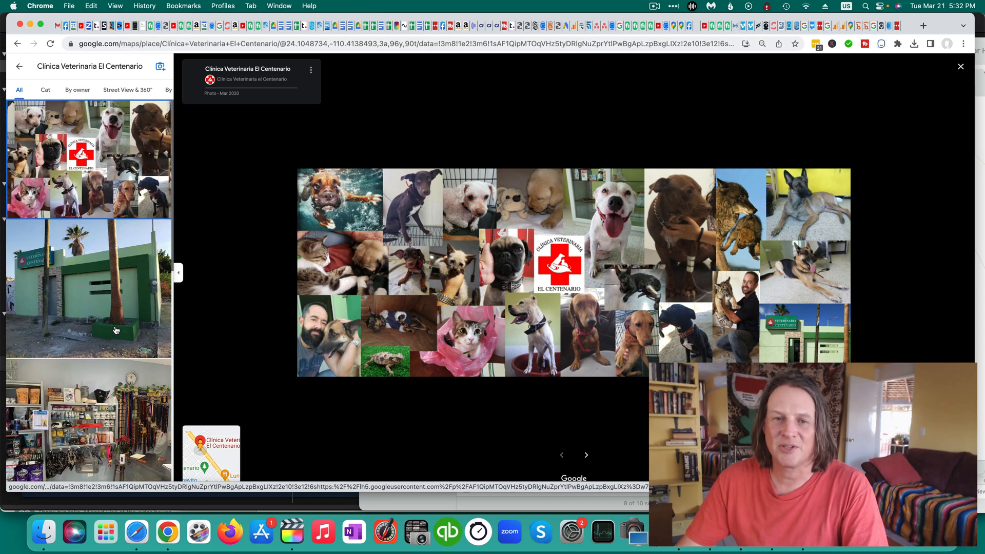